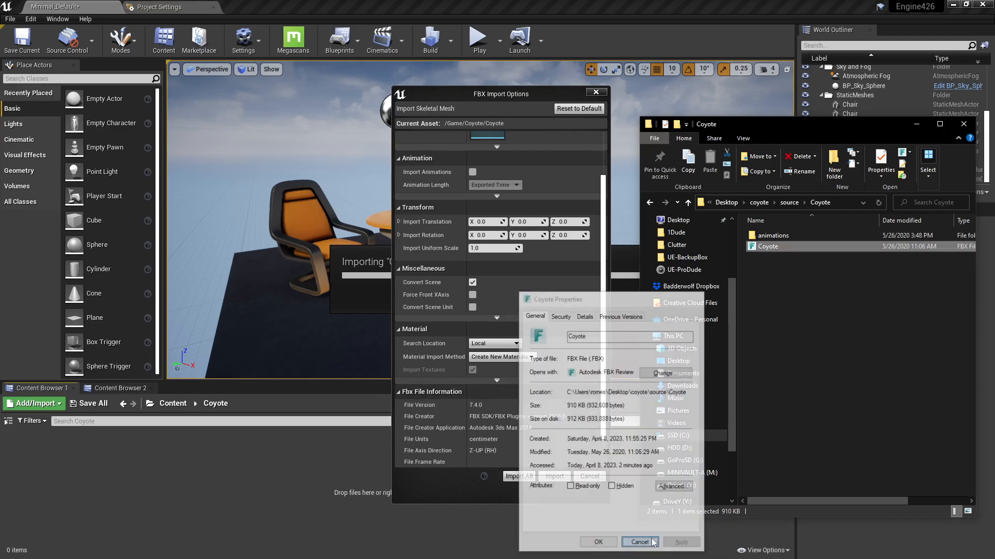
Re-import Coyote.fbx into Content/Coyote and place the white Coyote skeletal mesh in the level.
{"action": "left_click", "coordinate": [640, 542]}
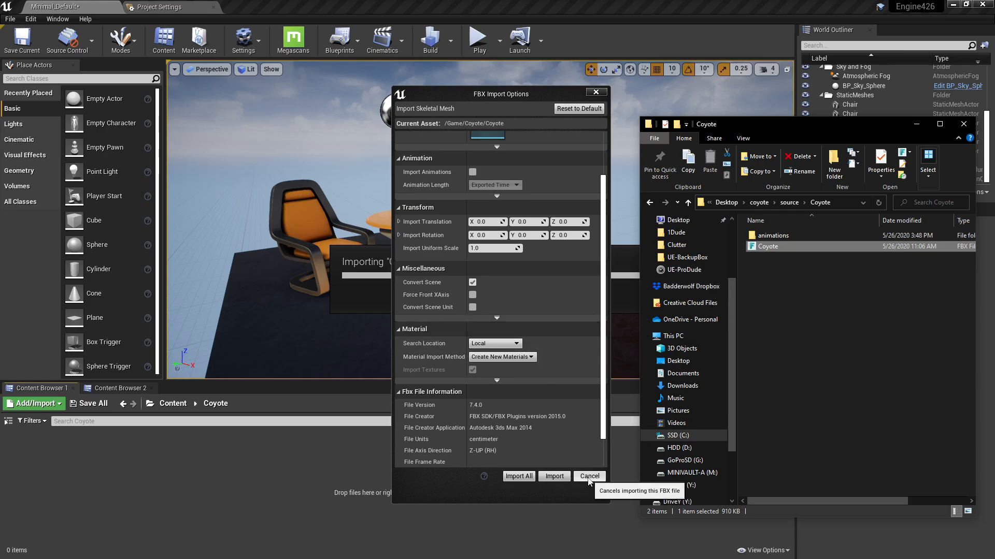
{"action": "left_click", "coordinate": [589, 477]}
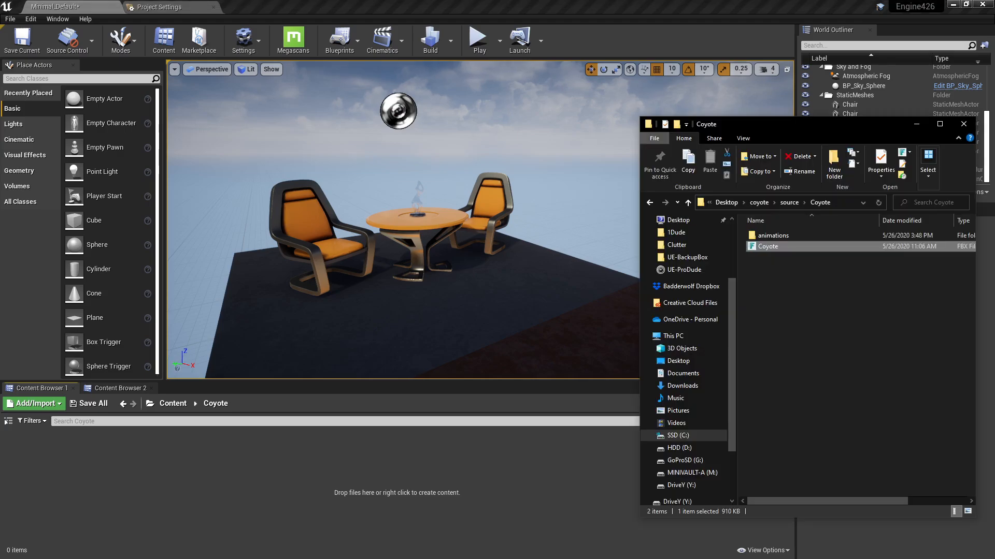
{"action": "double_click", "coordinate": [767, 246]}
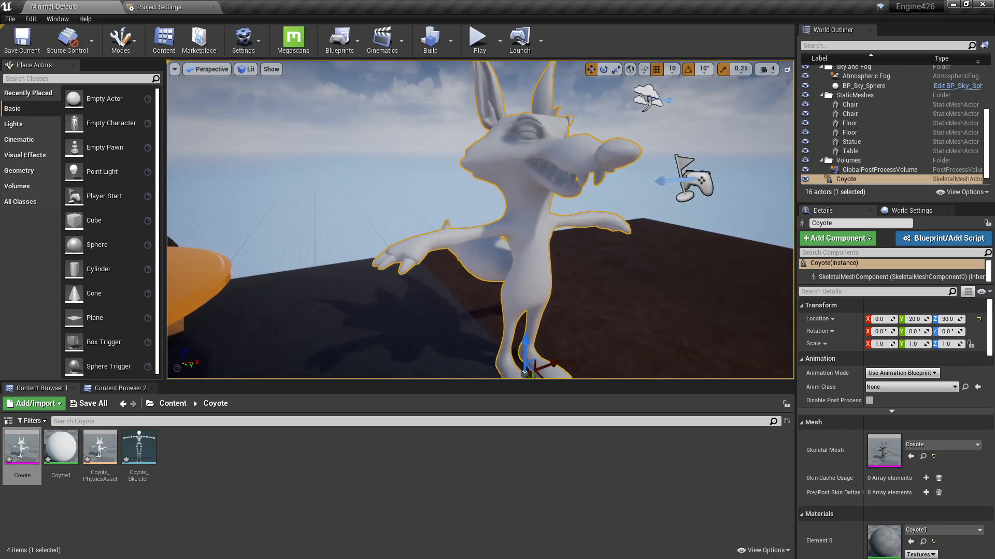
{"action": "left_click", "coordinate": [862, 86]}
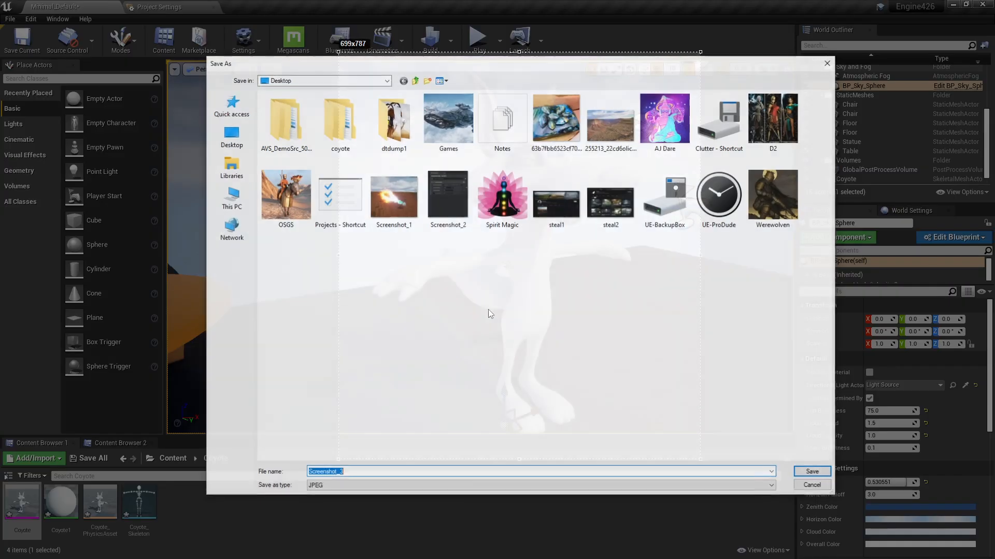
Delete the Coyote actor and the Coyote folder's assets.
{"action": "left_click", "coordinate": [812, 472]}
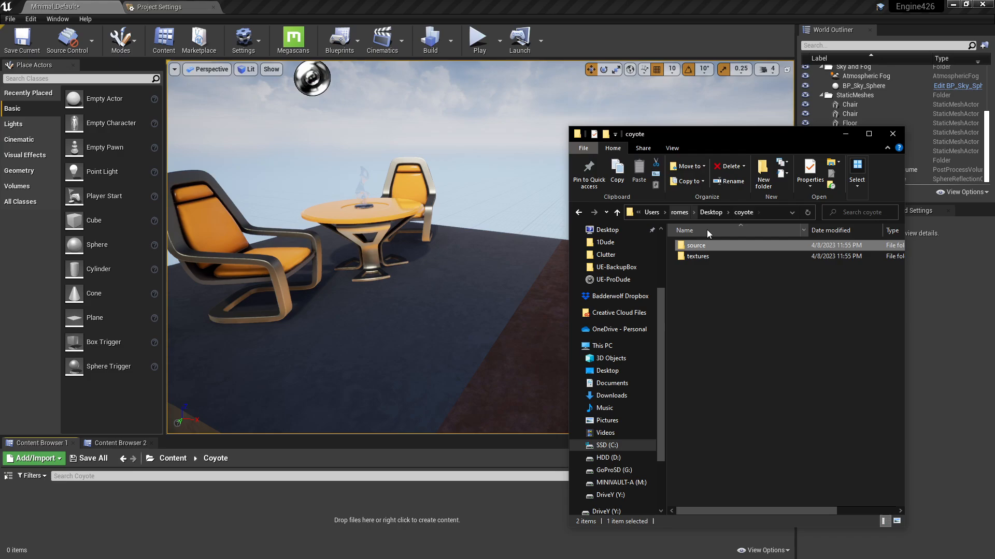
Open coyote > source > Coyote > textures and select both texture files.
{"action": "left_click", "coordinate": [698, 256]}
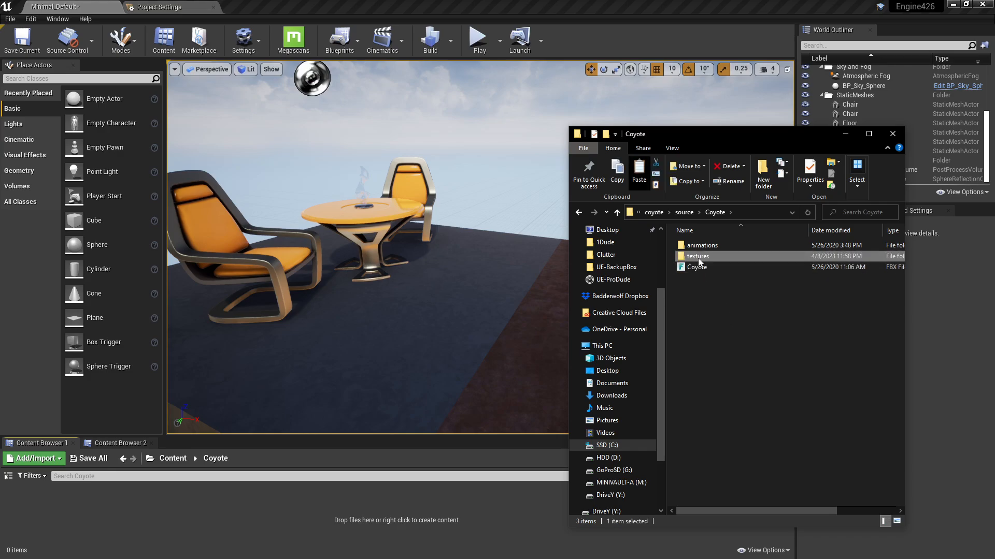
{"action": "double_click", "coordinate": [697, 256]}
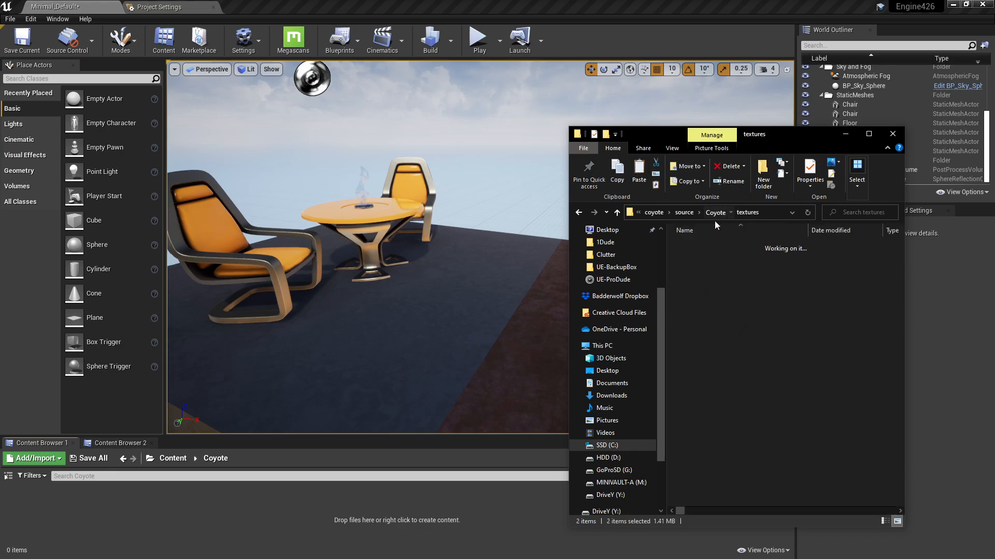
{"action": "left_click", "coordinate": [715, 213]}
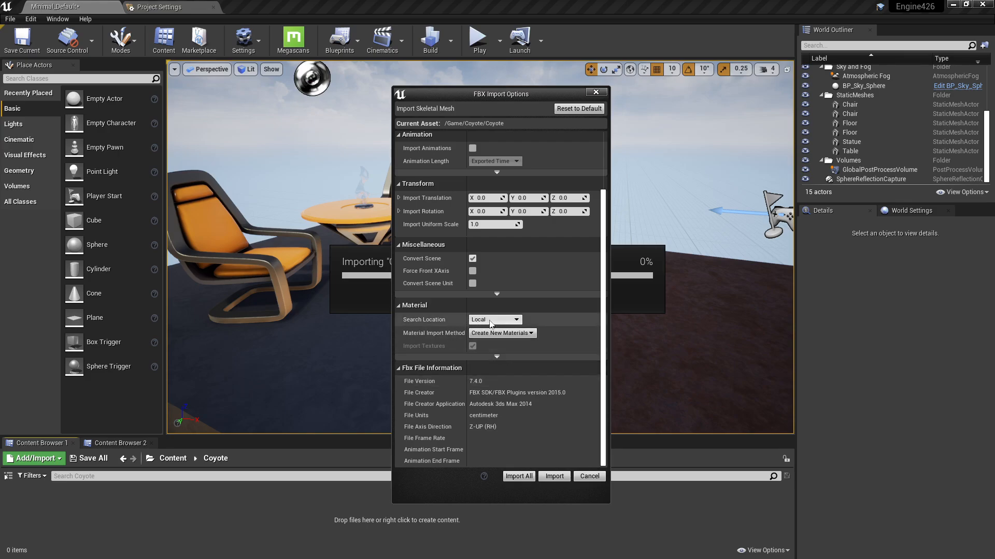
{"action": "mouse_move", "coordinate": [491, 324]}
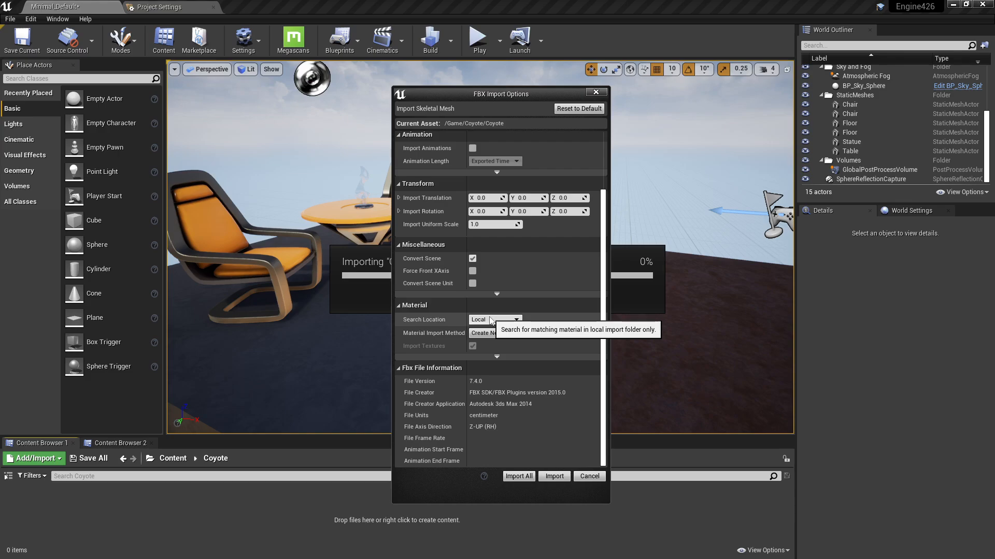
Cancel FBX import and delete the four Coyote assets, triggering the reference warning.
{"action": "left_click", "coordinate": [555, 476]}
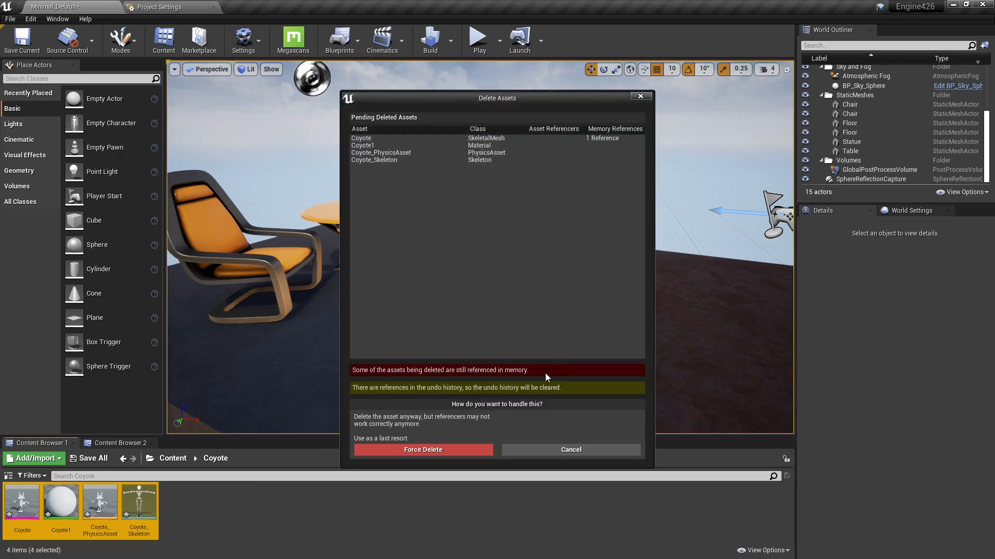
Force delete the assets and reimport Coyote.fbx with material search location Under Parent.
{"action": "left_click", "coordinate": [424, 449]}
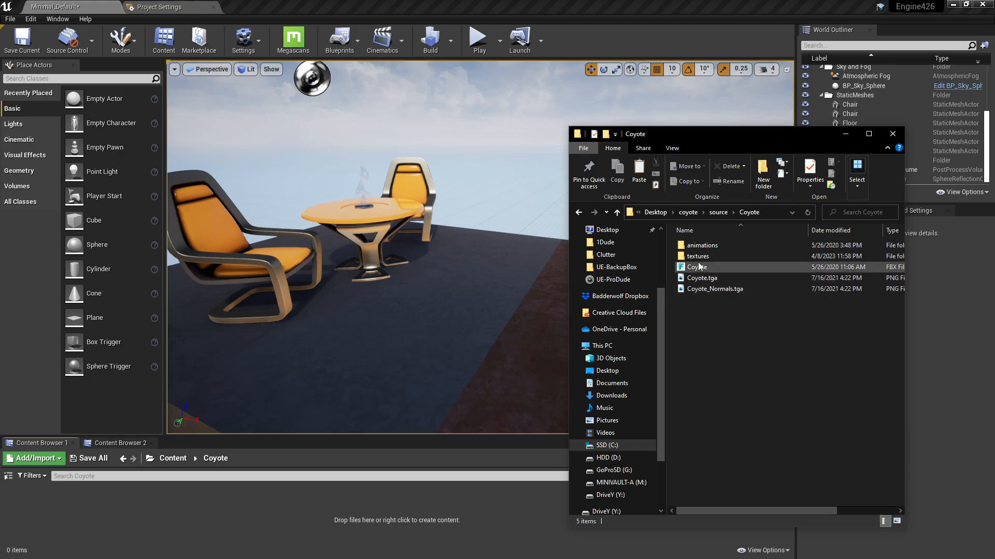
{"action": "double_click", "coordinate": [698, 256]}
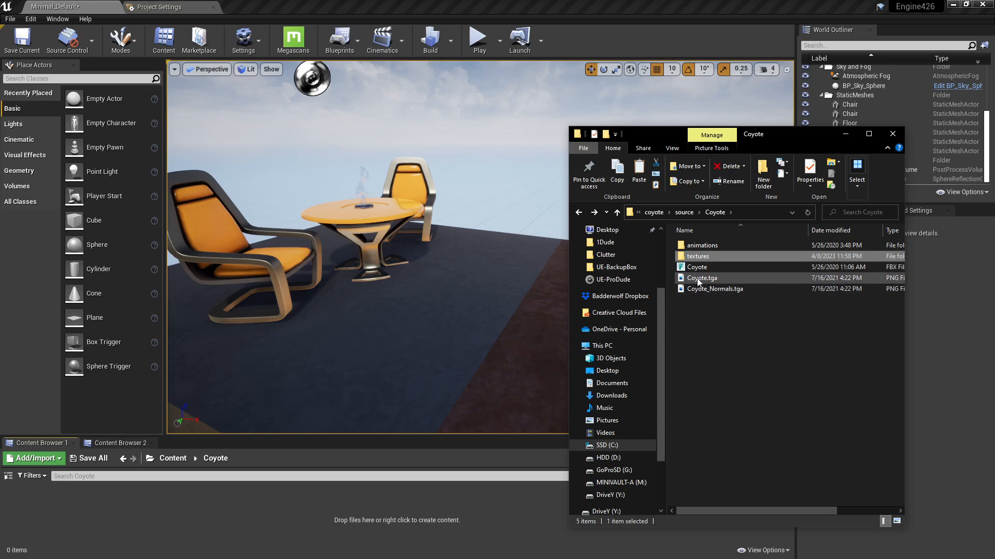
{"action": "double_click", "coordinate": [697, 266]}
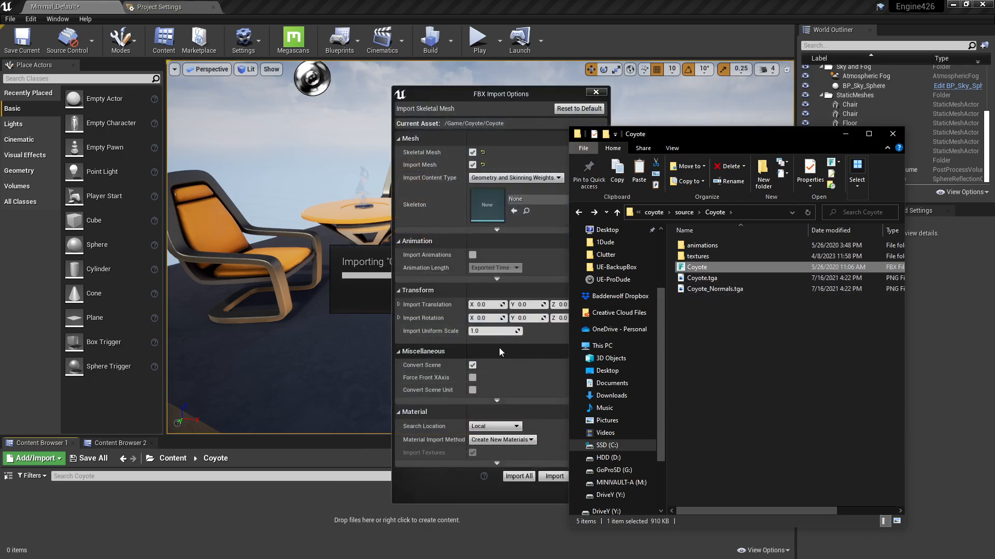
{"action": "mouse_move", "coordinate": [502, 440]}
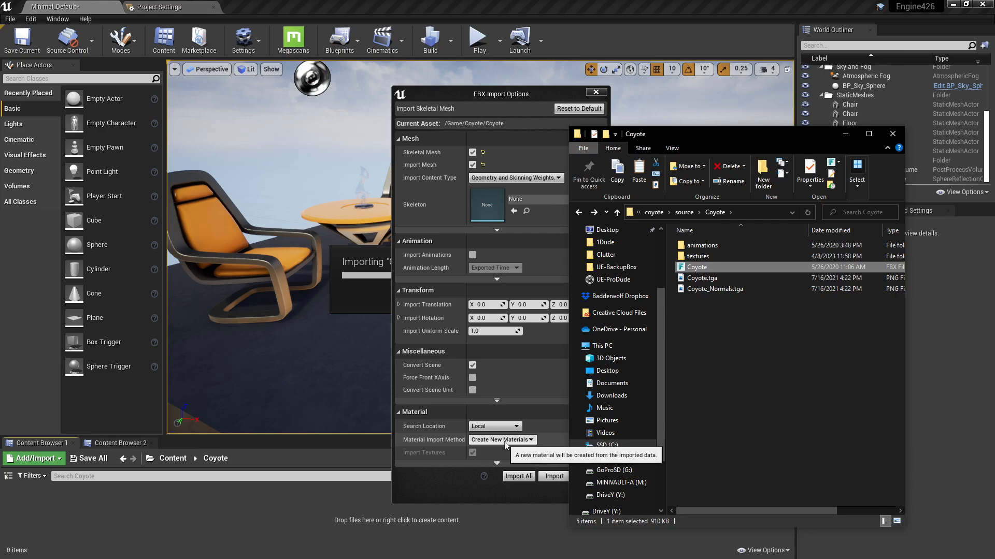
{"action": "left_click", "coordinate": [495, 427]}
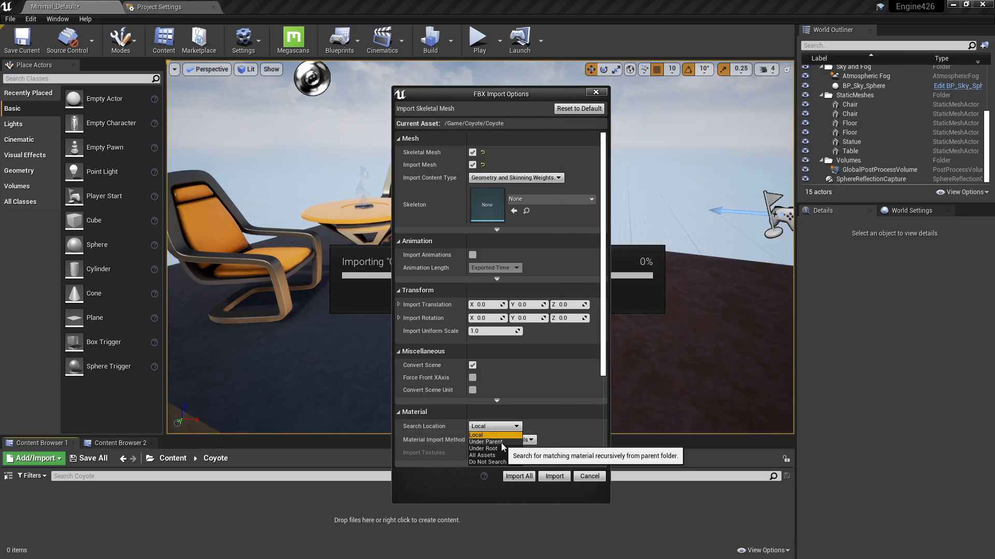
{"action": "left_click", "coordinate": [485, 442]}
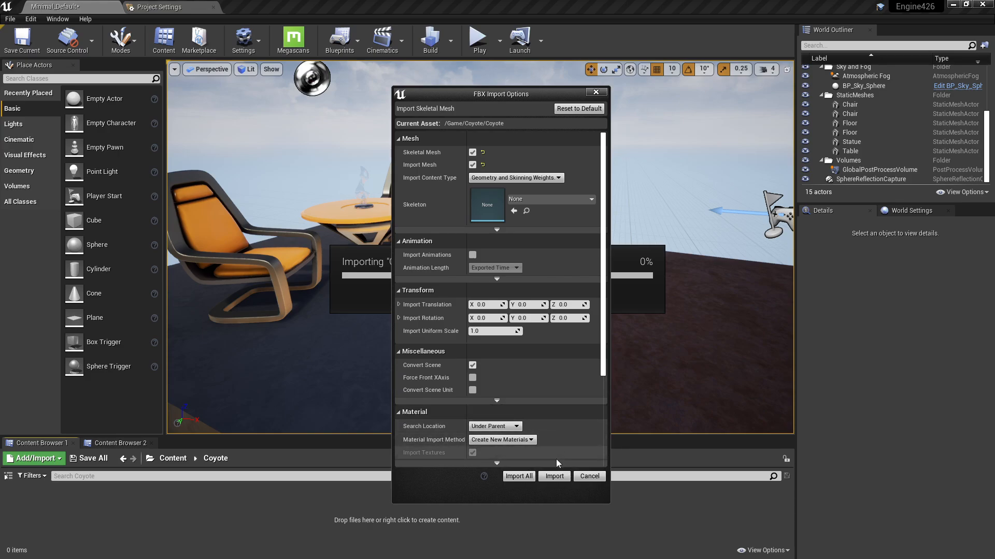
{"action": "left_click", "coordinate": [554, 476]}
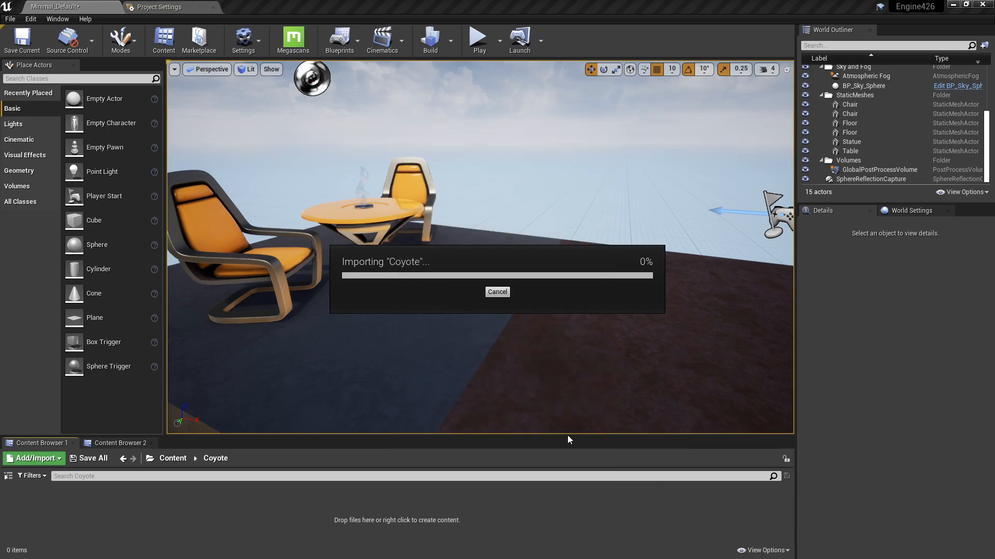
{"action": "mouse_move", "coordinate": [525, 434]}
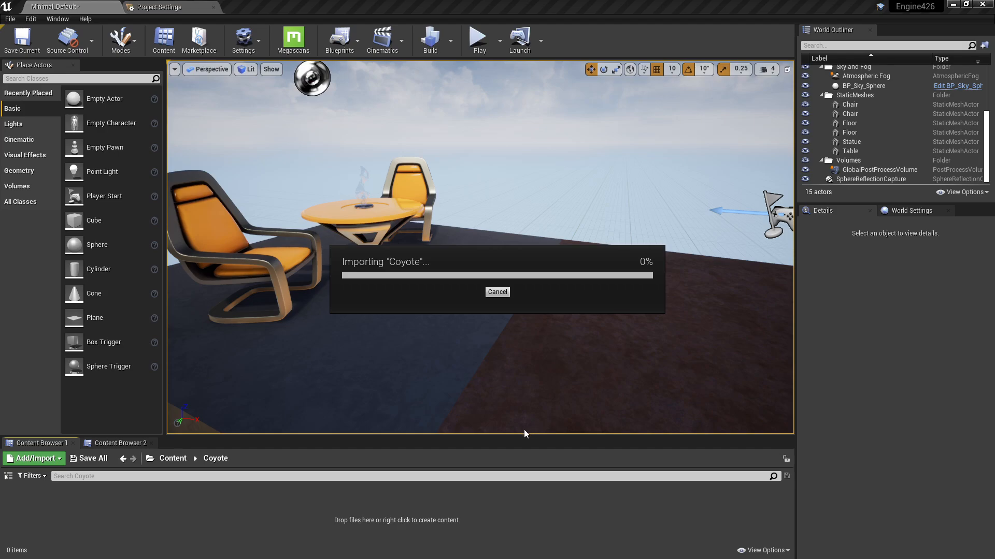
{"action": "mouse_move", "coordinate": [517, 374]}
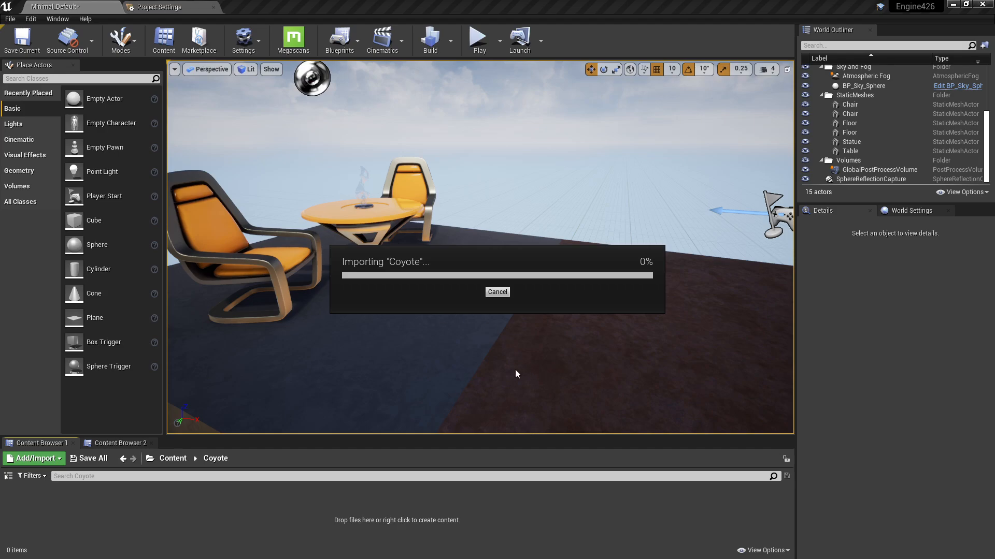
{"action": "mouse_move", "coordinate": [548, 297]}
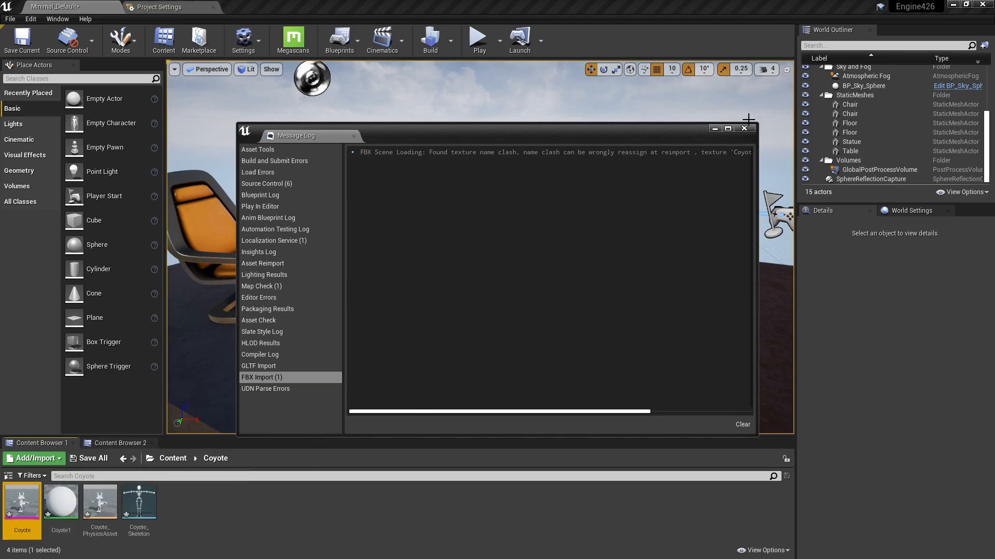
Close the Message Log and import Coyote.tga and Coyote_Normals.tga into the Coyote folder.
{"action": "left_click", "coordinate": [745, 128]}
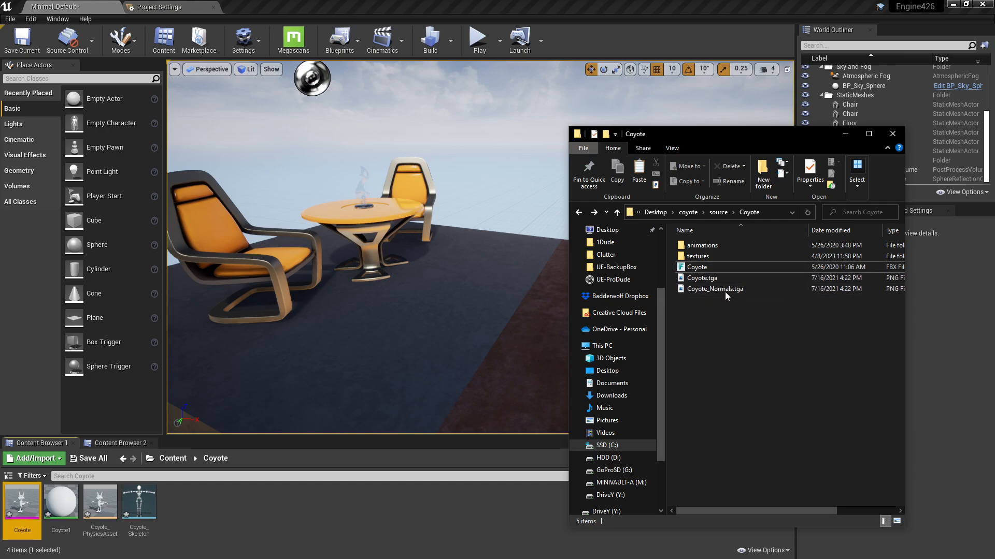
{"action": "double_click", "coordinate": [697, 256]}
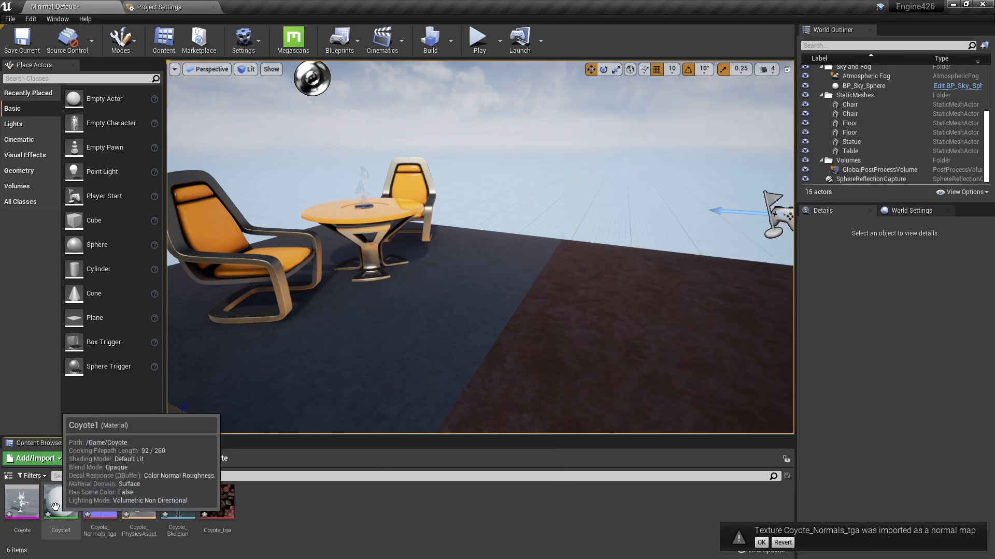
Open Coyote1 in the Material Editor and move the Param colour node into view.
{"action": "double_click", "coordinate": [61, 505]}
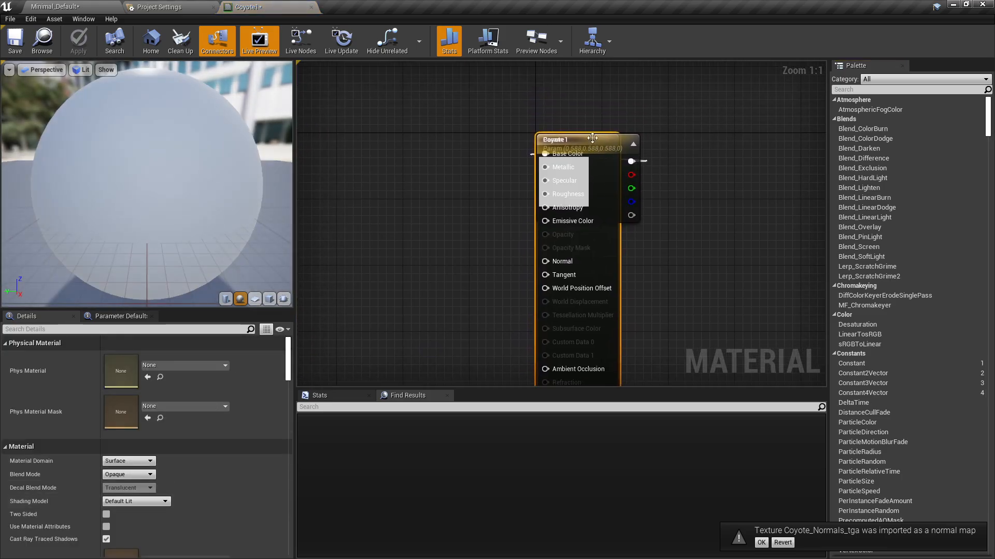
{"action": "mouse_move", "coordinate": [596, 146]}
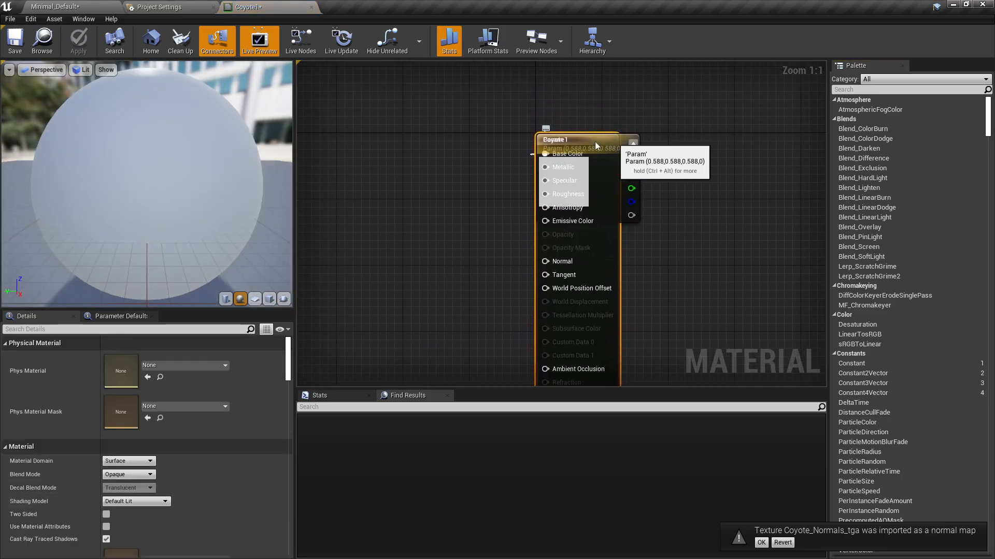
{"action": "left_click", "coordinate": [574, 140]}
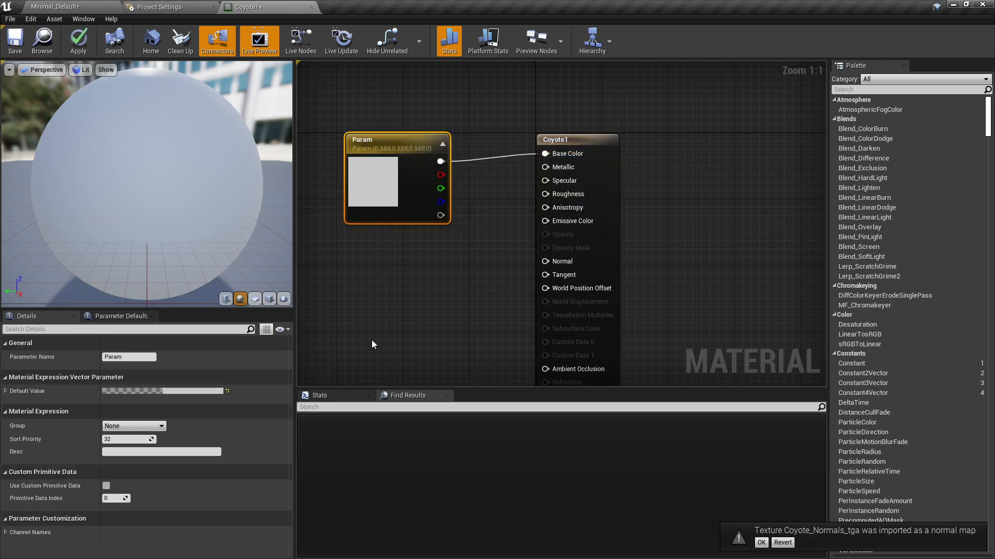
{"action": "left_click", "coordinate": [165, 7]}
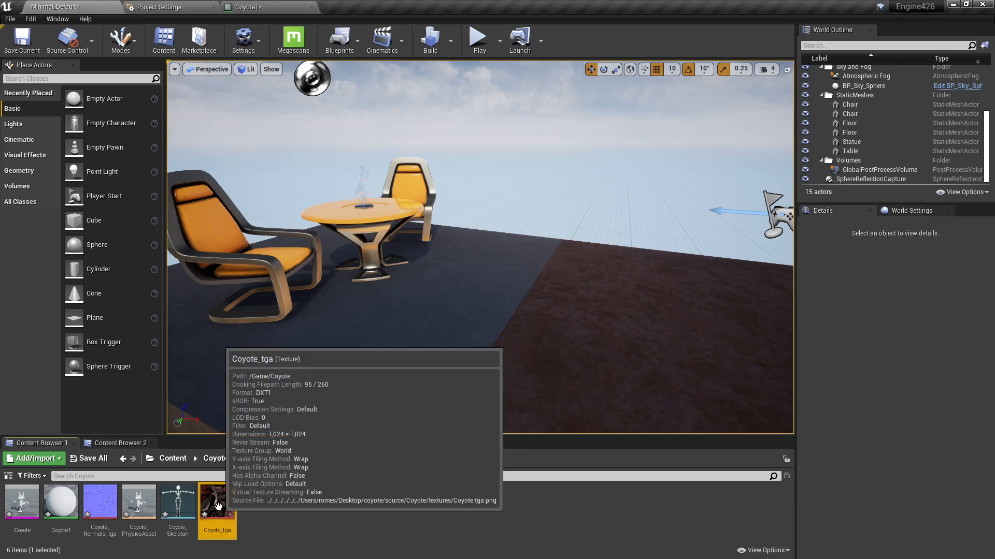
Connect Coyote.tga to Base Color and Coyote_Normals.tga to Normal, then save Coyote1.
{"action": "left_click", "coordinate": [100, 502]}
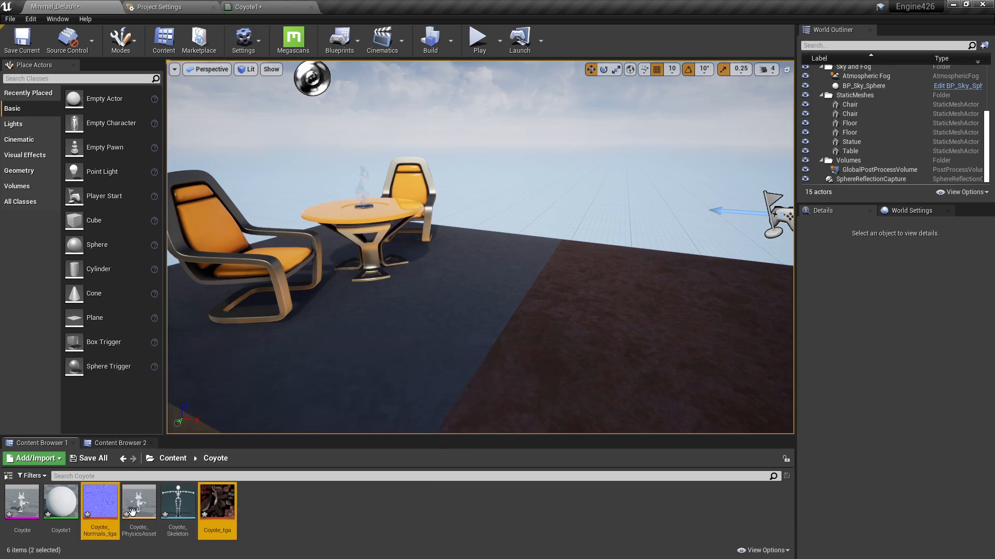
{"action": "left_click_drag", "start_coordinate": [127, 508], "coordinate": [288, 60]}
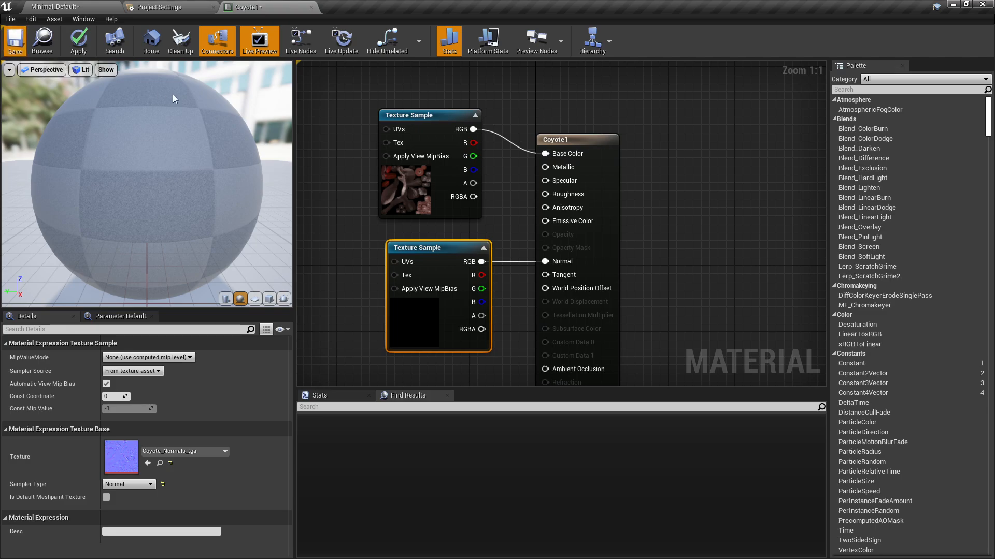
{"action": "left_click", "coordinate": [12, 41]}
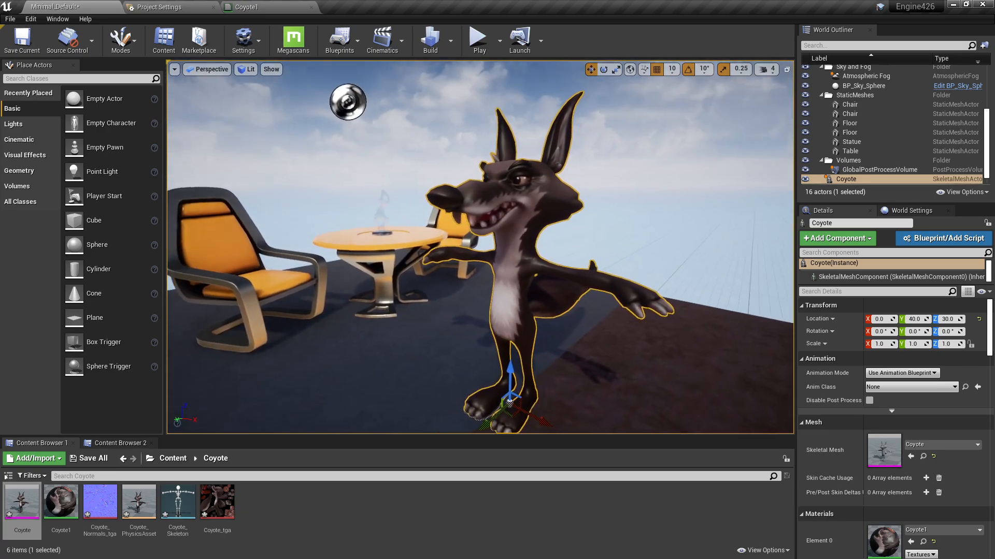
{"action": "left_click", "coordinate": [866, 85]}
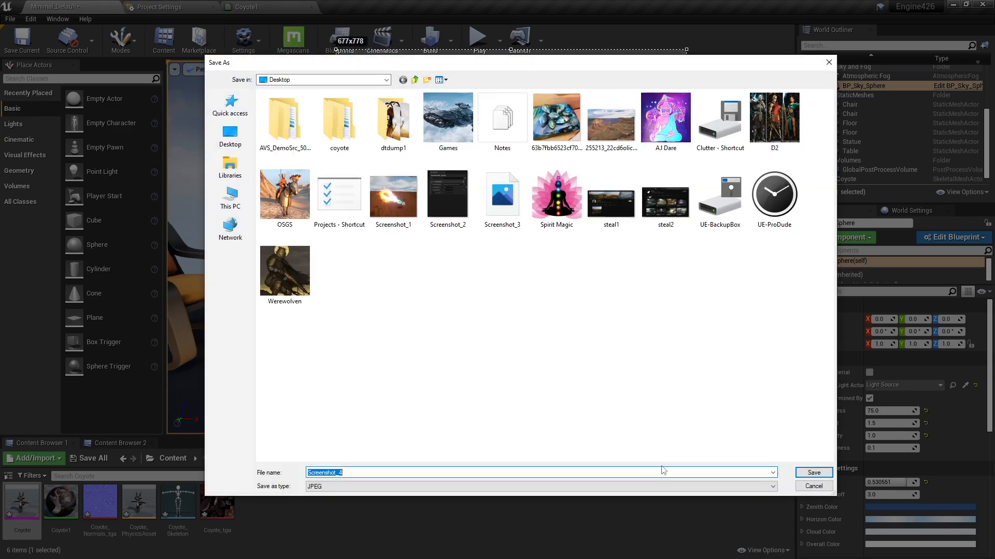
{"action": "left_click", "coordinate": [813, 473]}
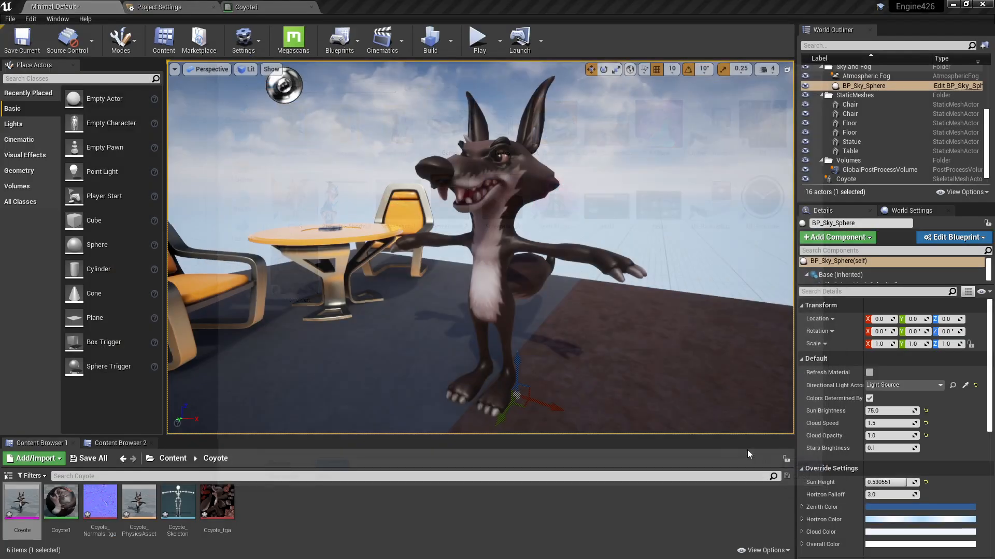